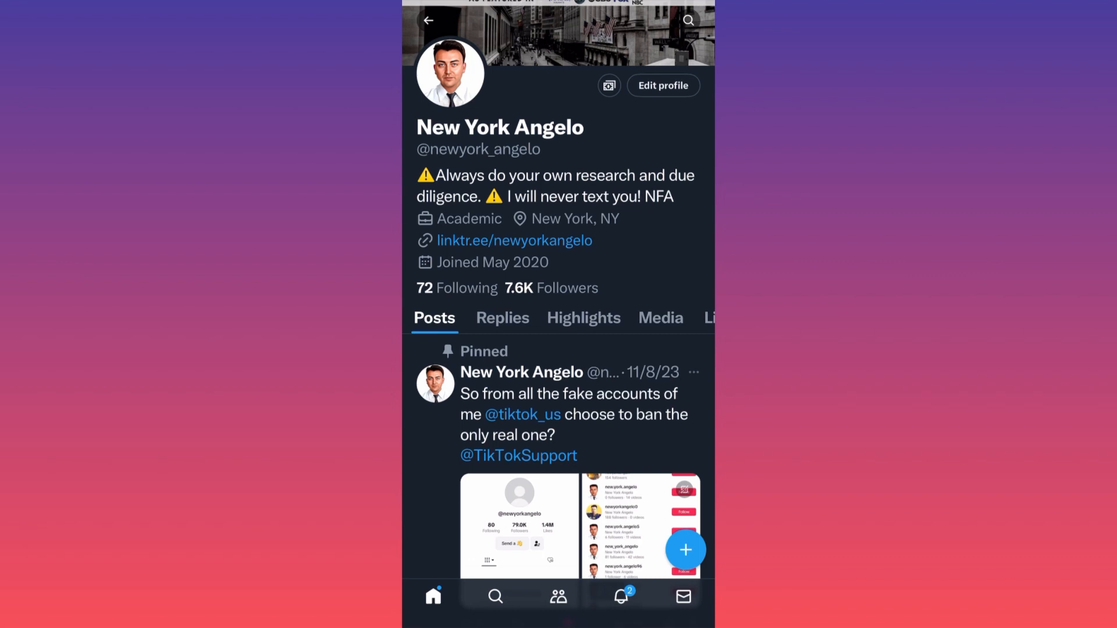
# Return from the New York Angelo profile to the For you home feed.
pyautogui.scroll(-3)
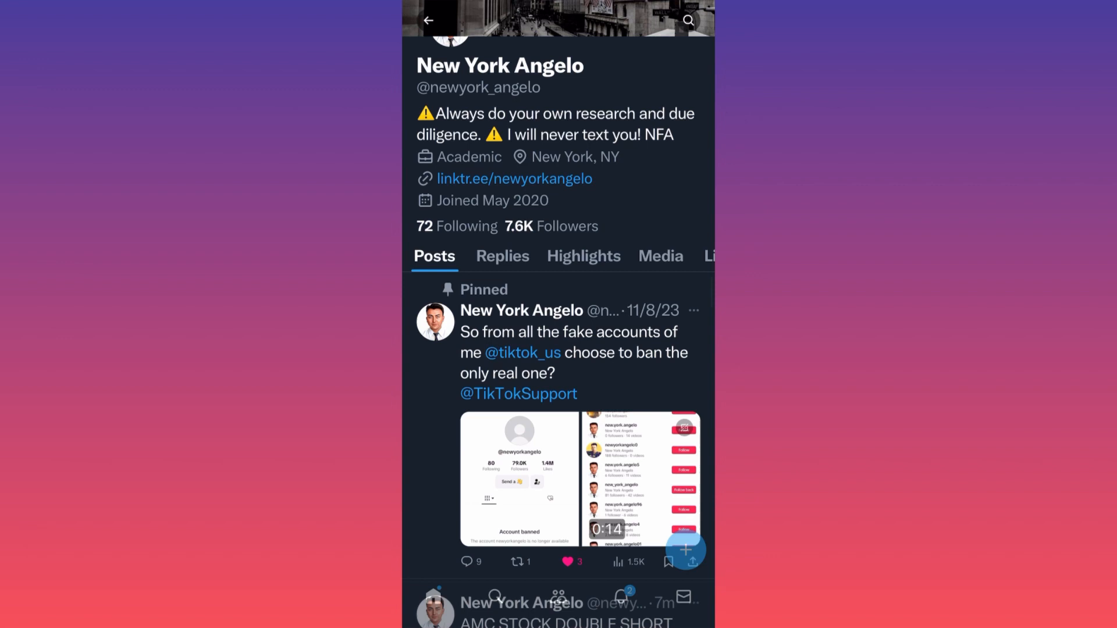
pyautogui.click(692, 310)
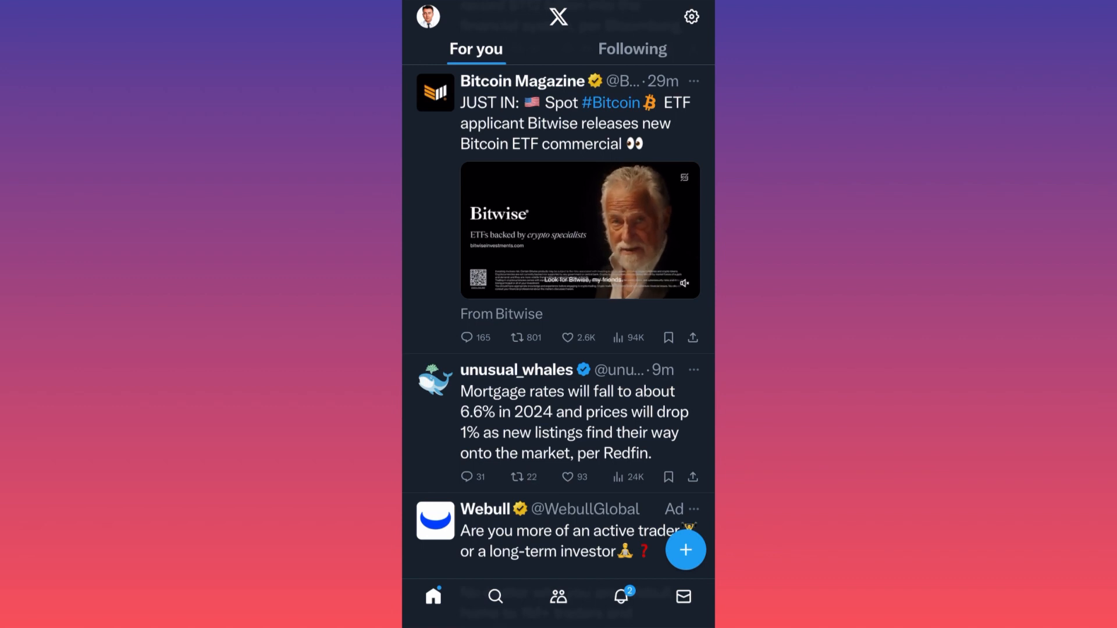
# Switch from the X app to tweetdelete.net in the mobile browser.
pyautogui.click(580, 231)
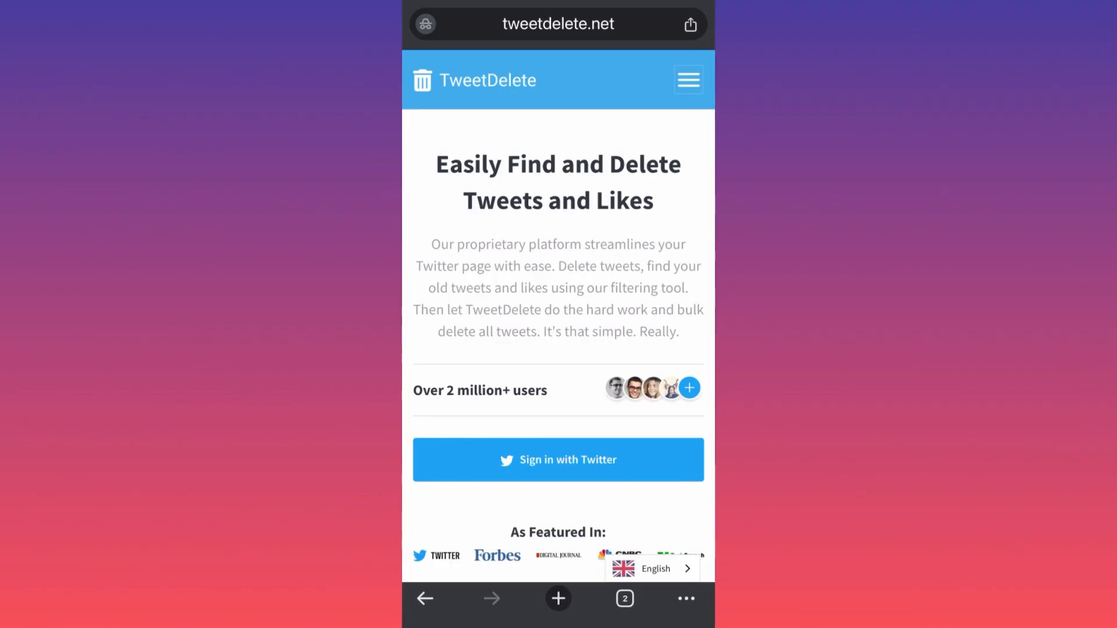
# Expand the TweetDelete site menu with its FAQ, Resources, Support and Features links.
pyautogui.scroll(-3)
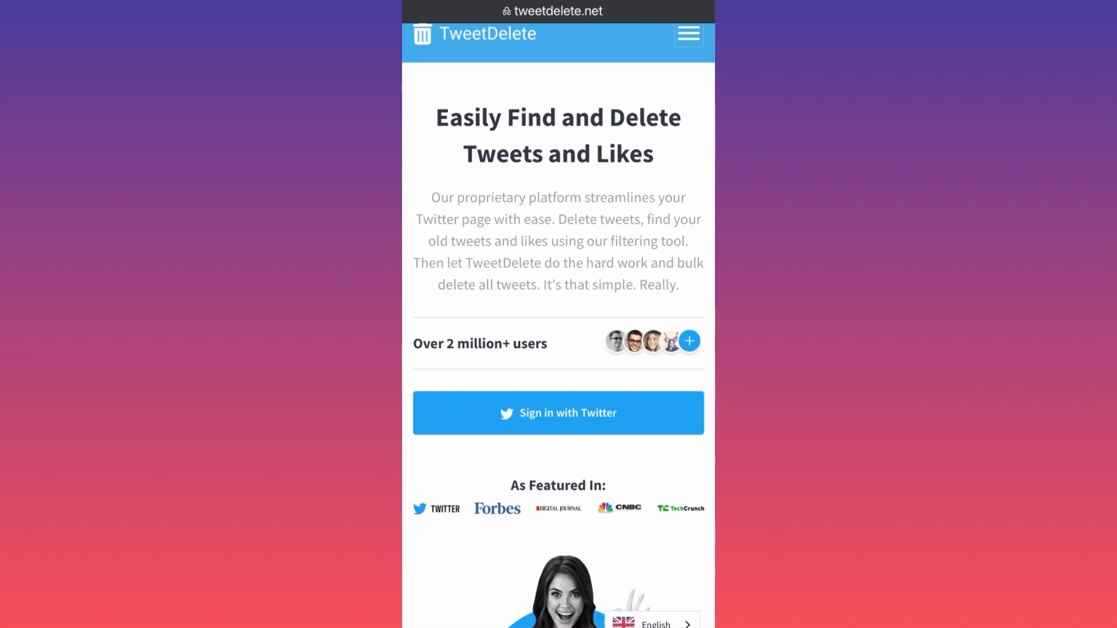
pyautogui.scroll(-3)
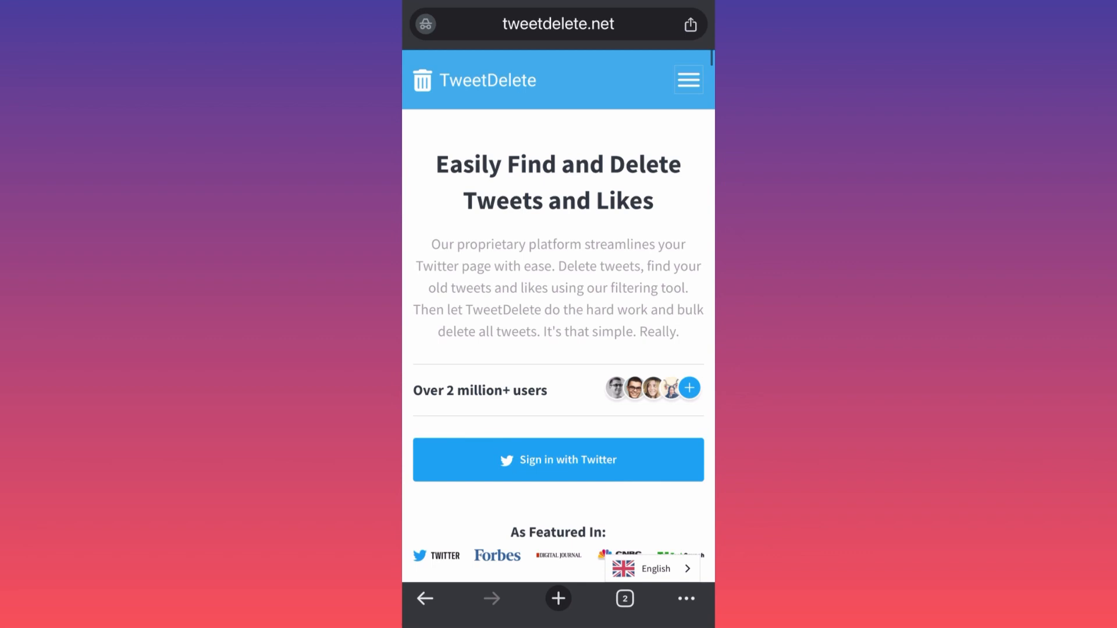
pyautogui.click(689, 79)
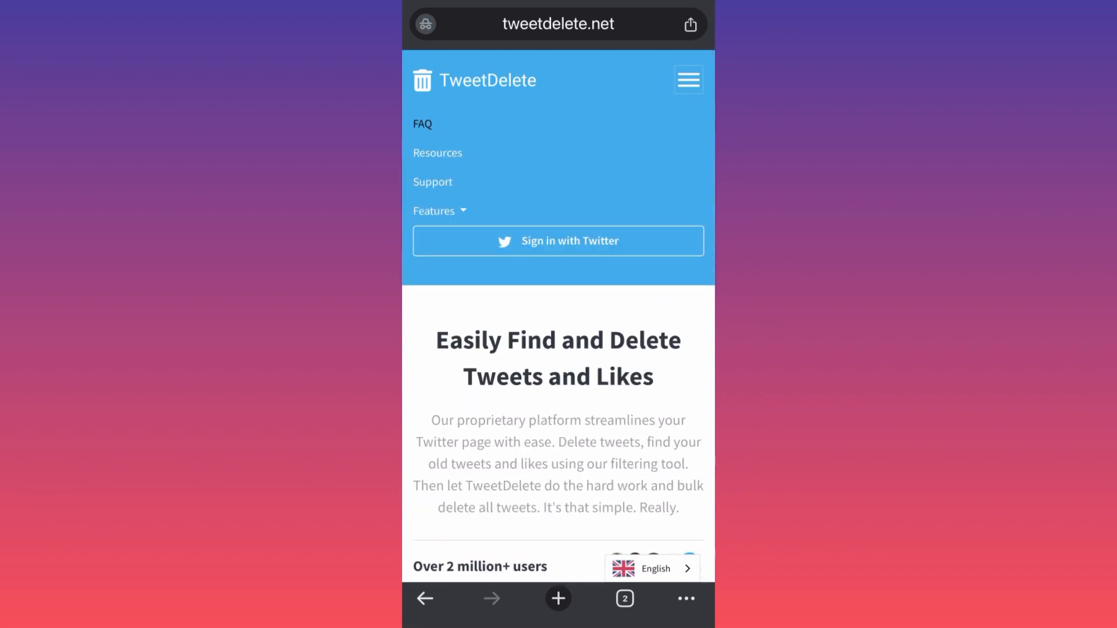
# Go to the FAQ page and scroll to the Premium accounts benefits section.
pyautogui.click(422, 123)
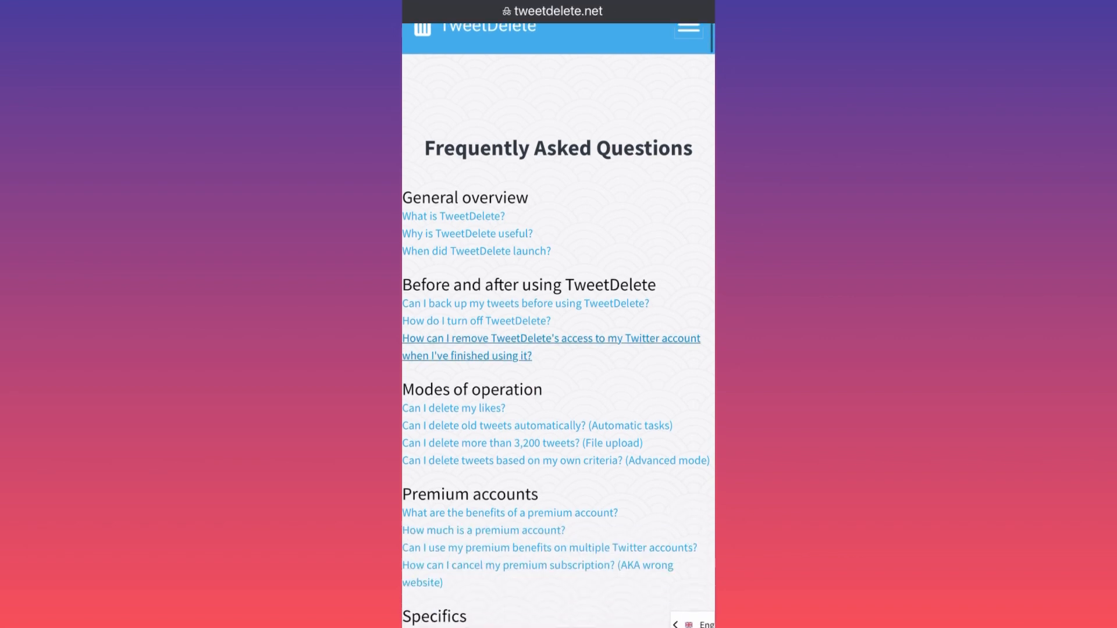
pyautogui.scroll(-3)
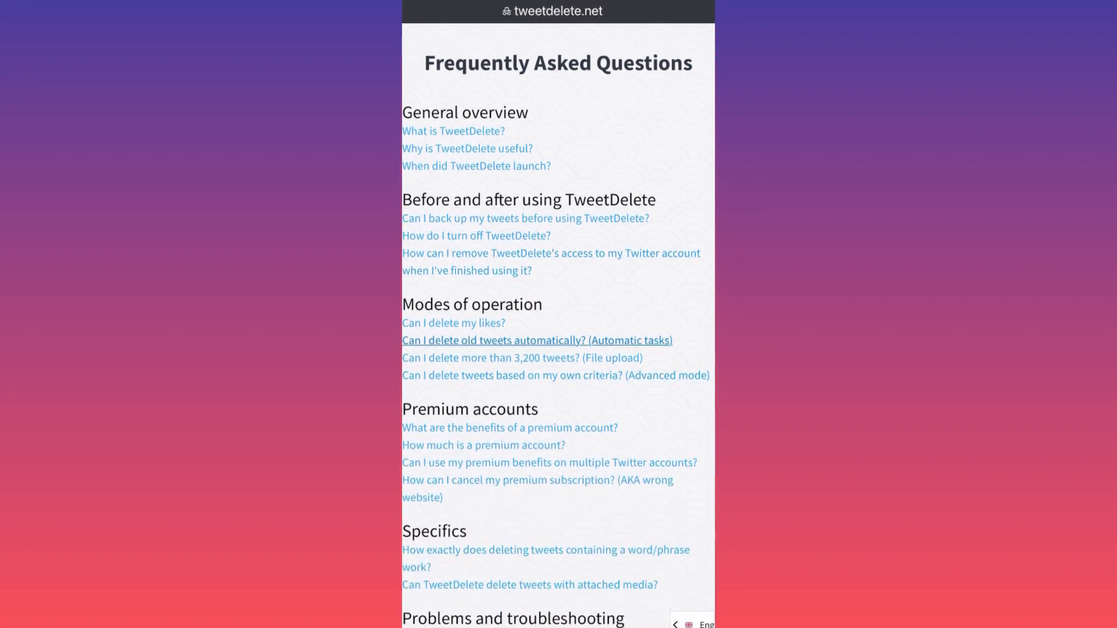
pyautogui.scroll(-3)
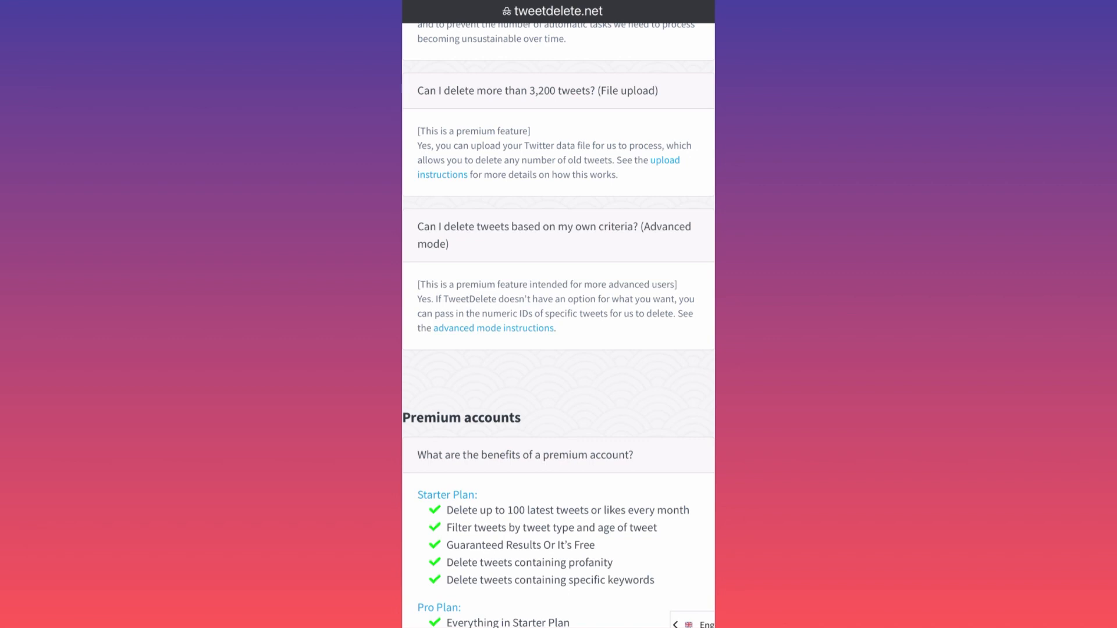
# Scroll until the Starter, Pro and Premium plan lists are fully visible, starting at $3.99/month.
pyautogui.scroll(-3)
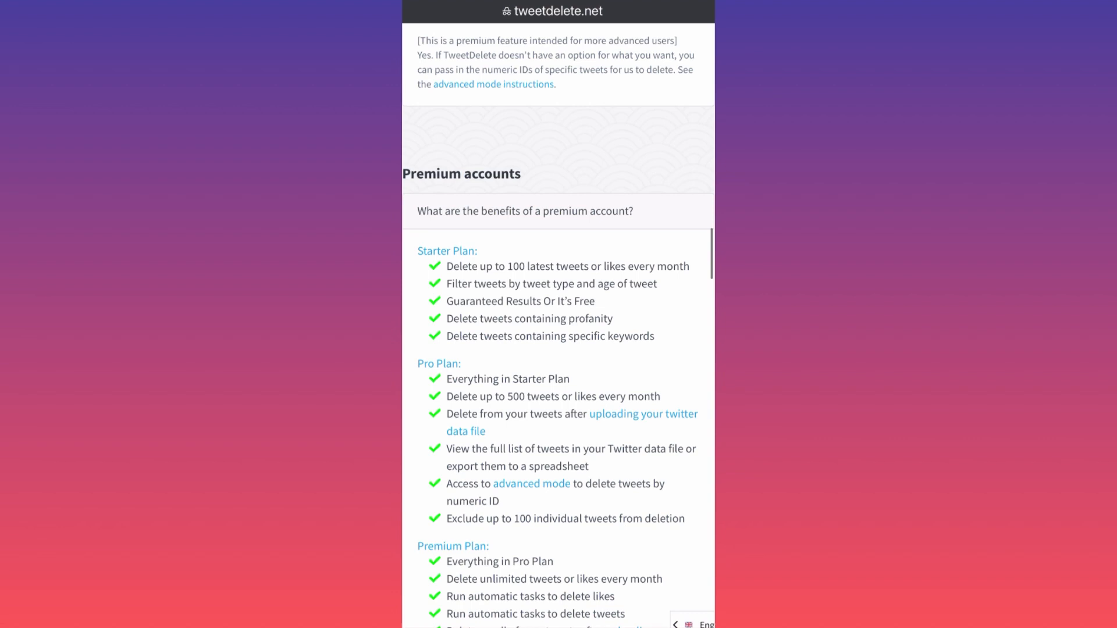
pyautogui.scroll(-3)
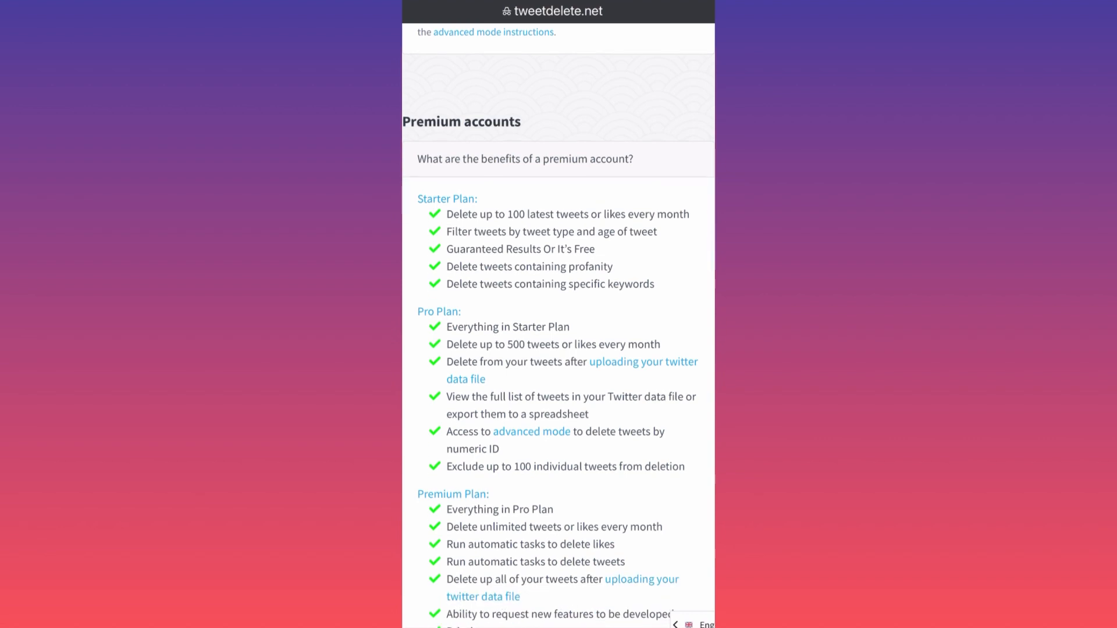
pyautogui.scroll(-3)
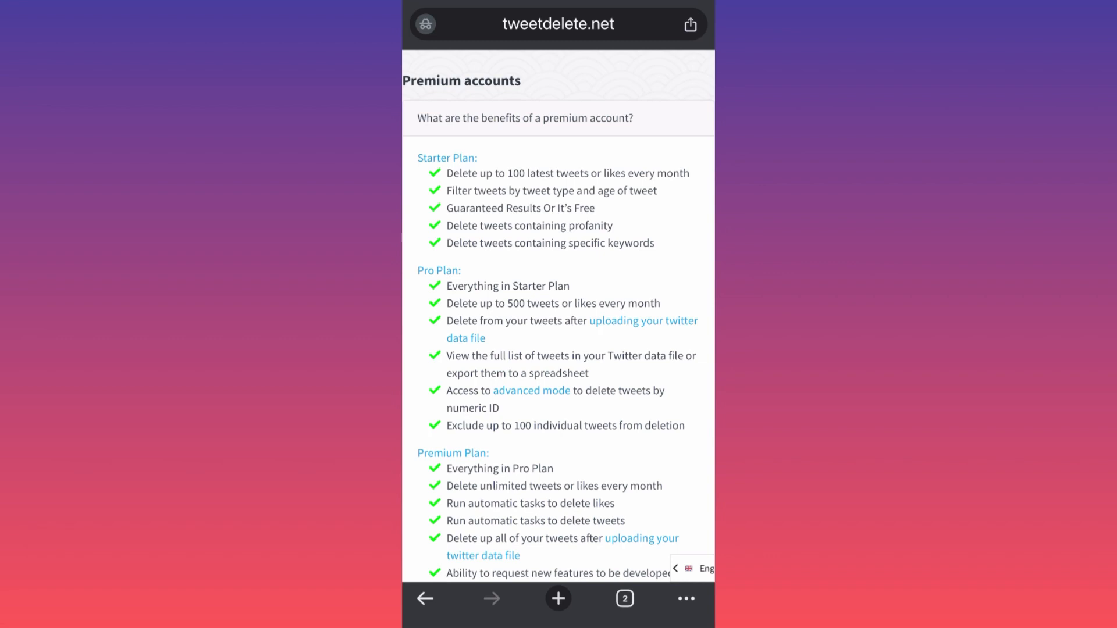
pyautogui.scroll(-3)
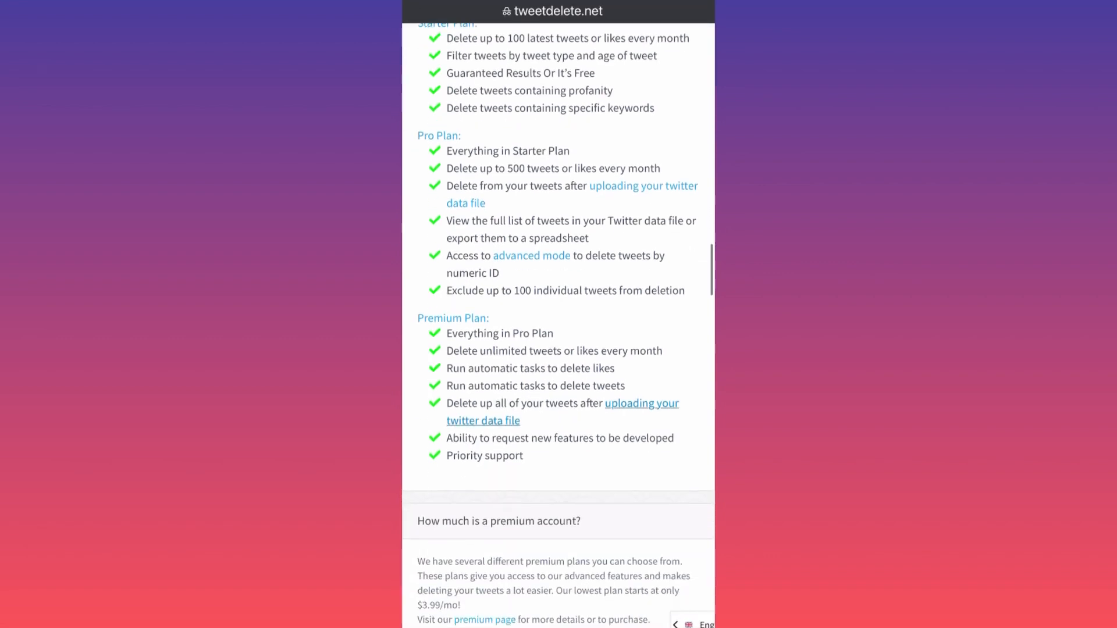
pyautogui.scroll(3)
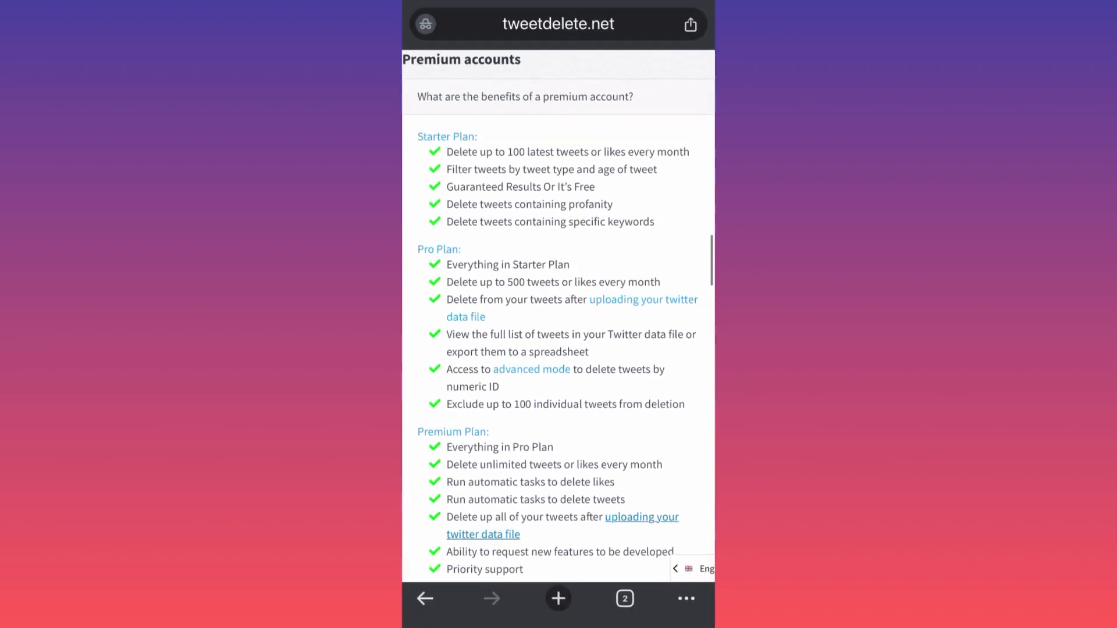